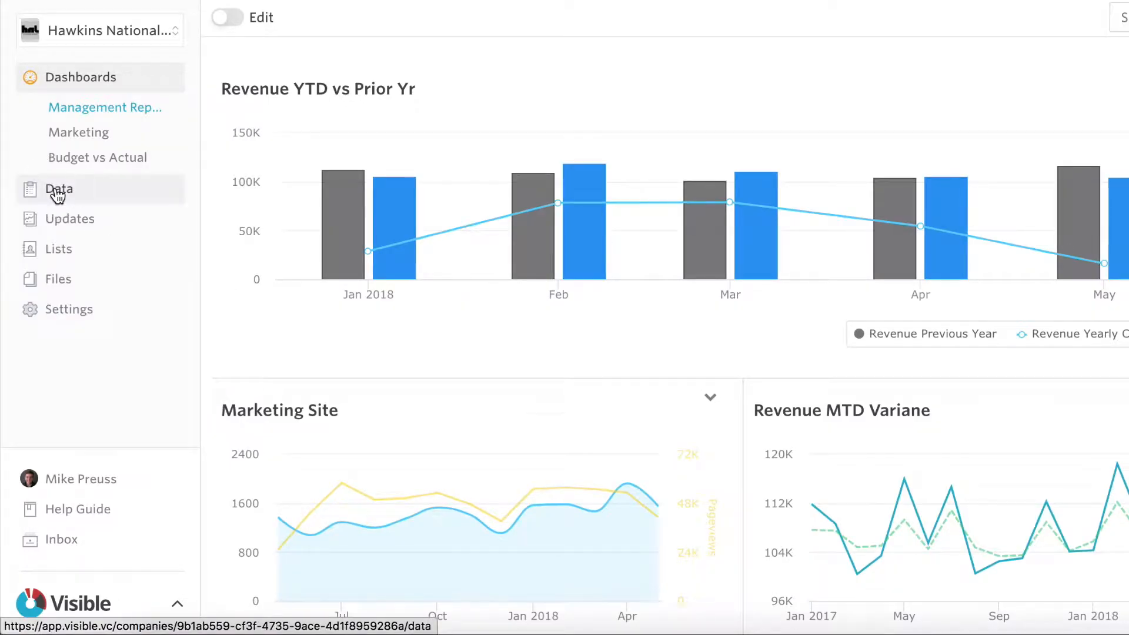
Review the connected Google Sheets, Hubspot and Google Analytics data sources, then return to Metrics
click(58, 189)
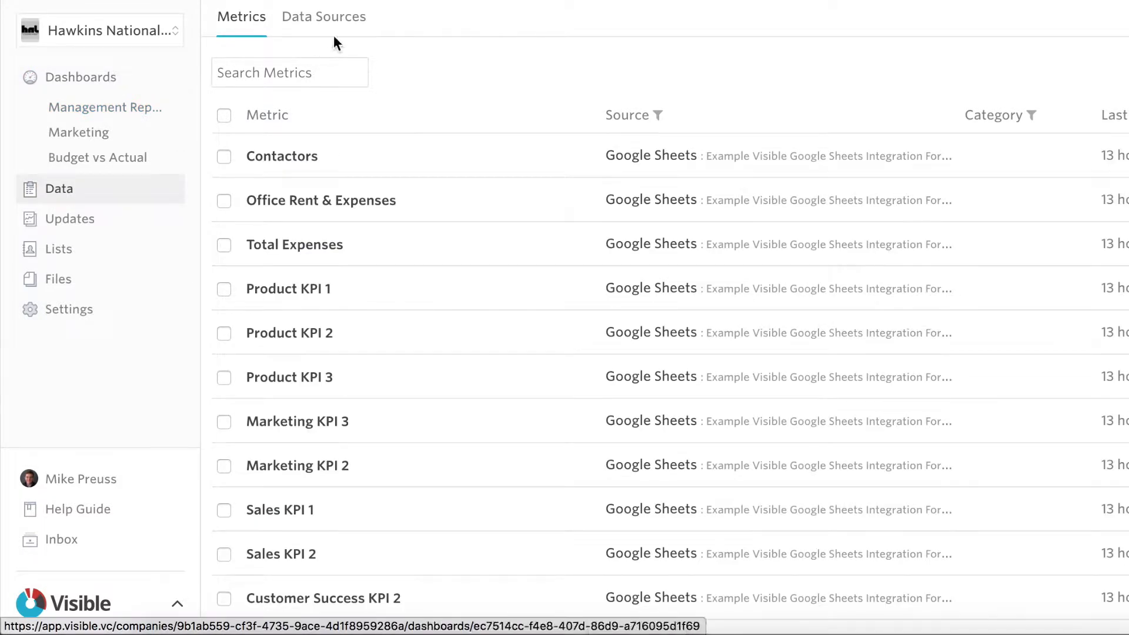
click(323, 16)
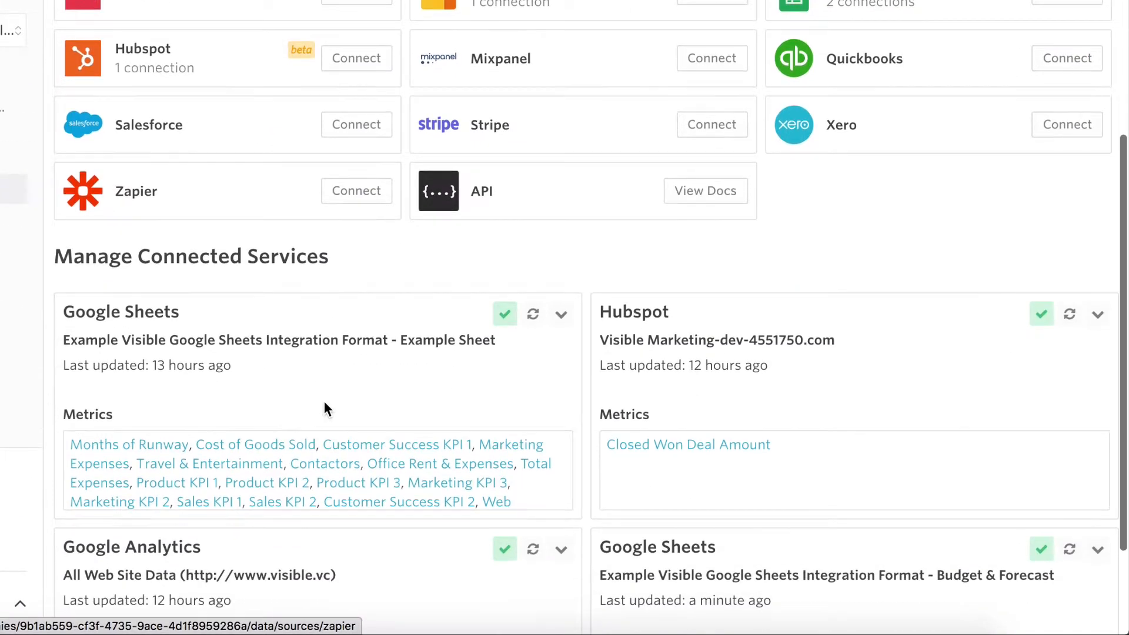
scroll(down, 3)
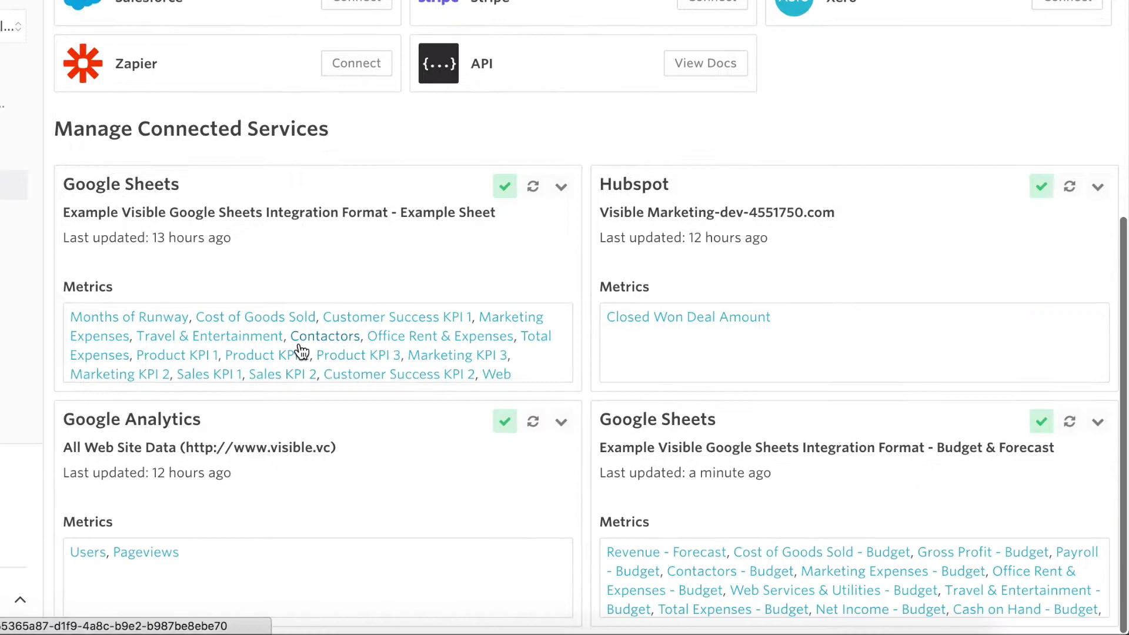
scroll(up, 3)
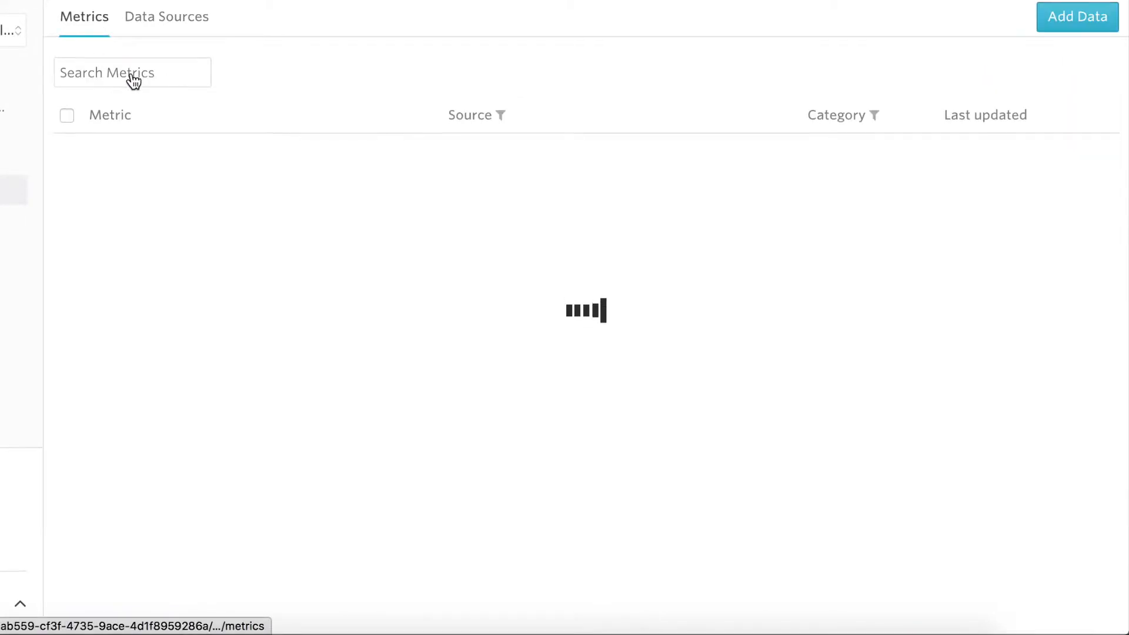
Search metrics for 'sales' and open Sales KPI 1's monthly data table
text(s)
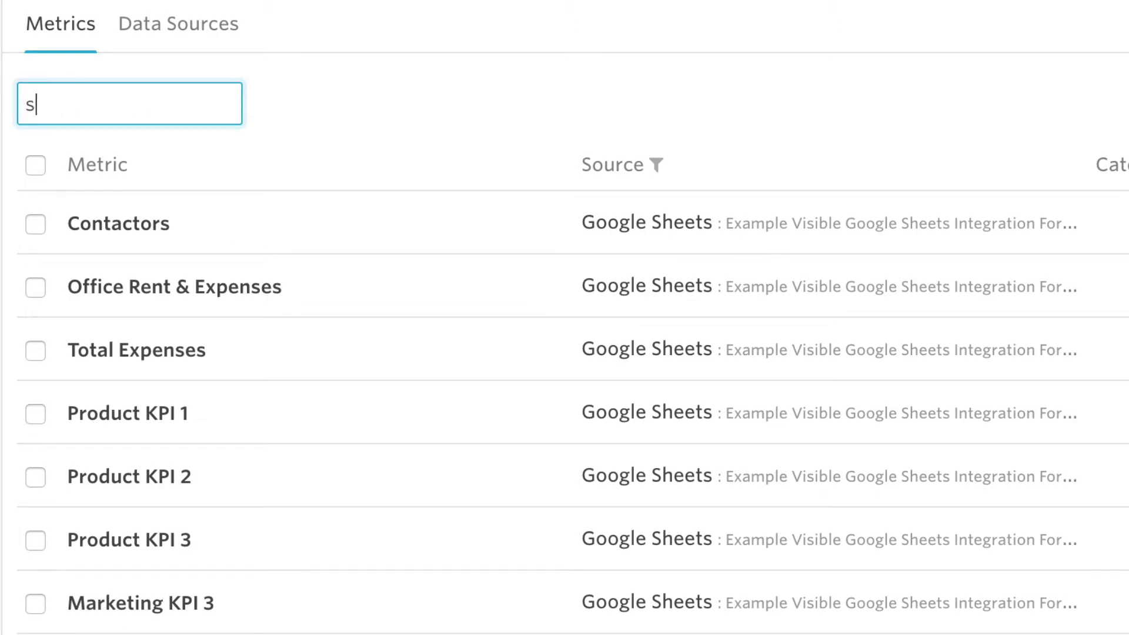
text(ales)
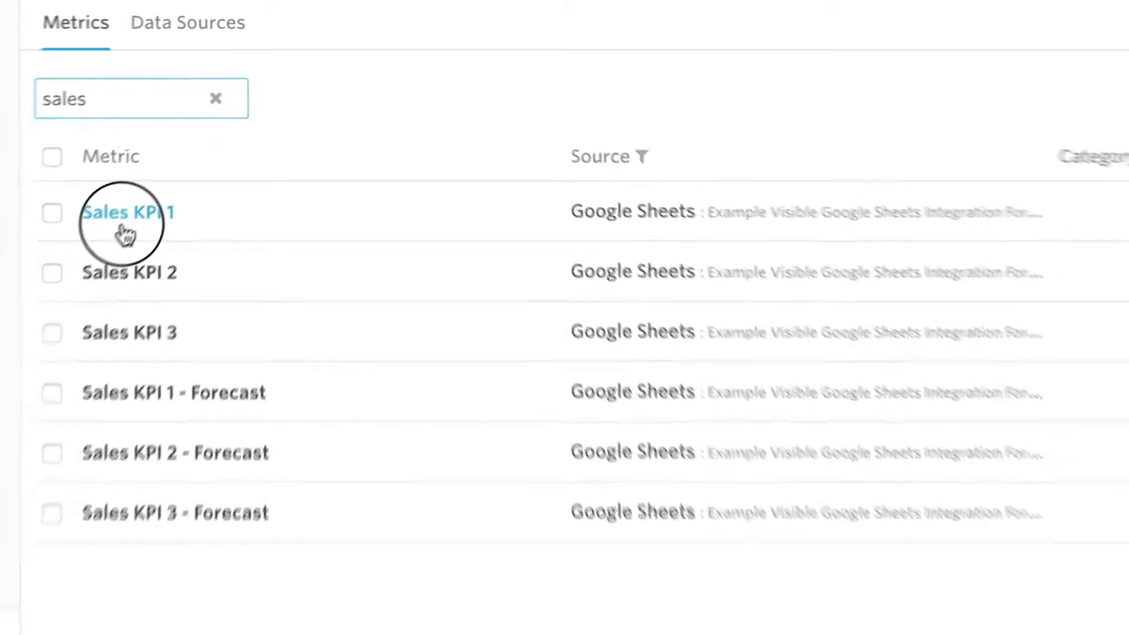
click(129, 212)
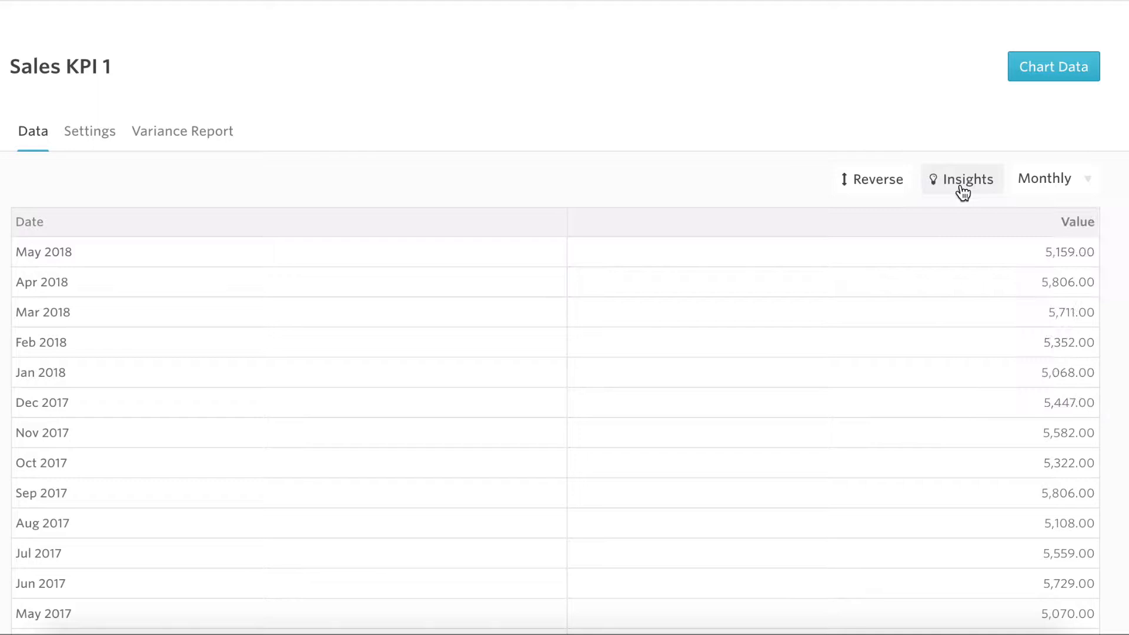
Start a Sales KPI 1 variance report against Sales KPI 1 - Forecast, fiscal year ending January
click(182, 131)
text(sales)
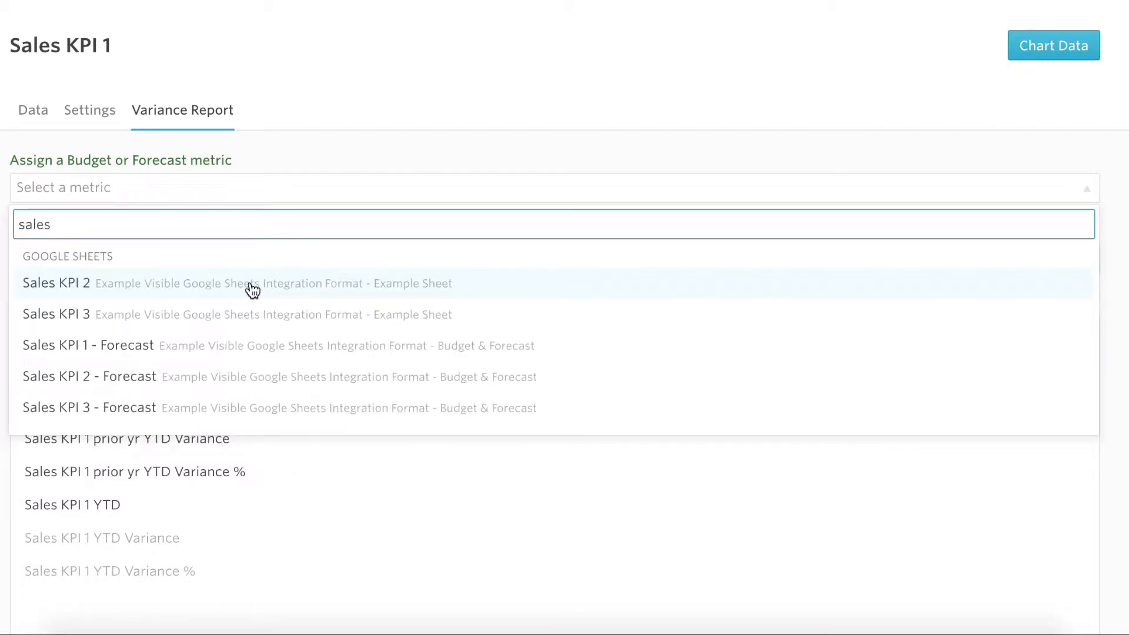
click(89, 345)
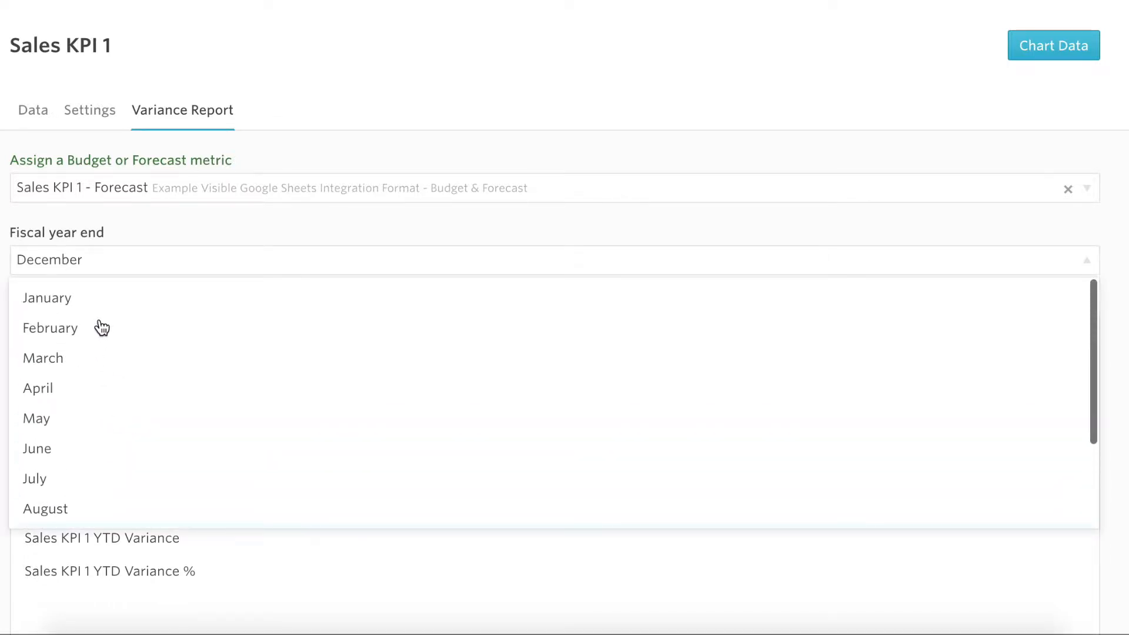
click(47, 298)
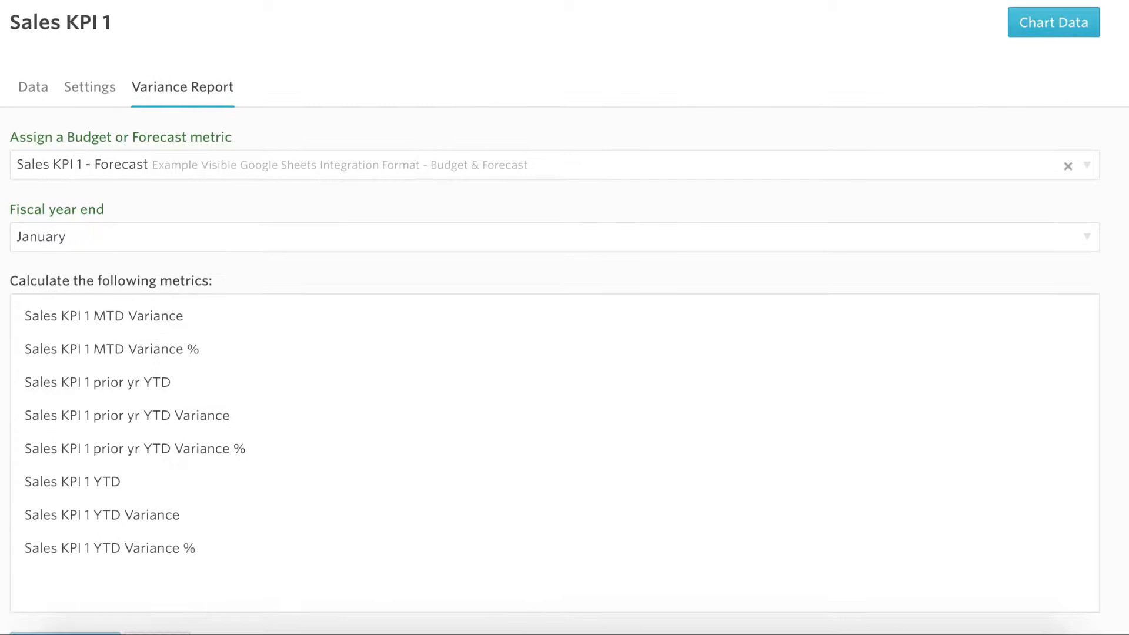
scroll(down, 3)
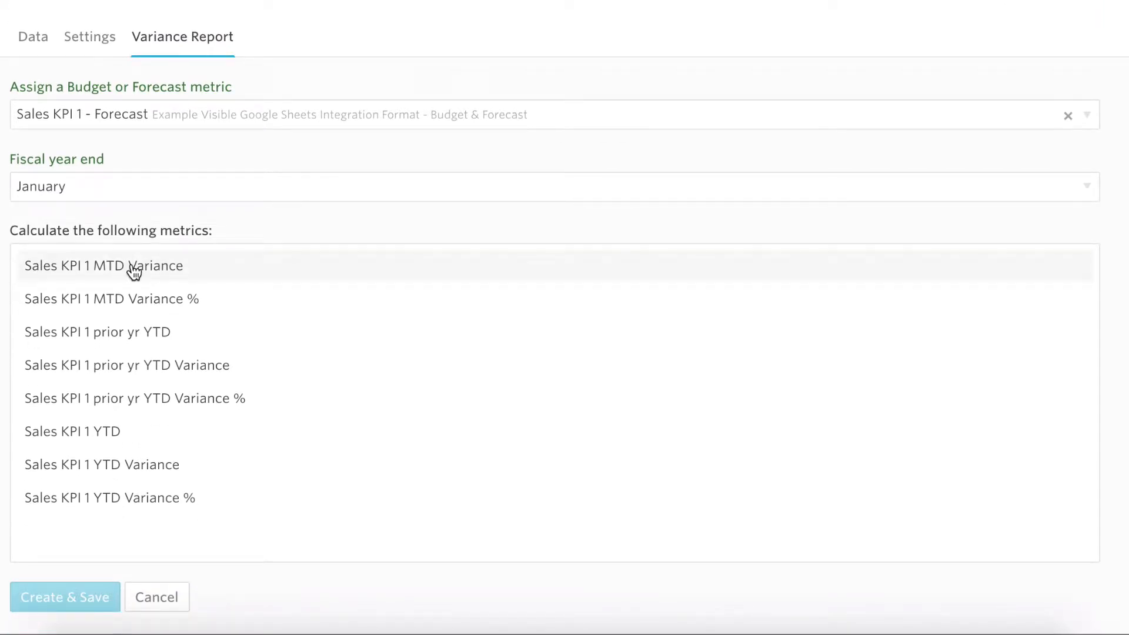
Select all eight variance calculations, MTD Variance through YTD Variance %, and create them
click(103, 266)
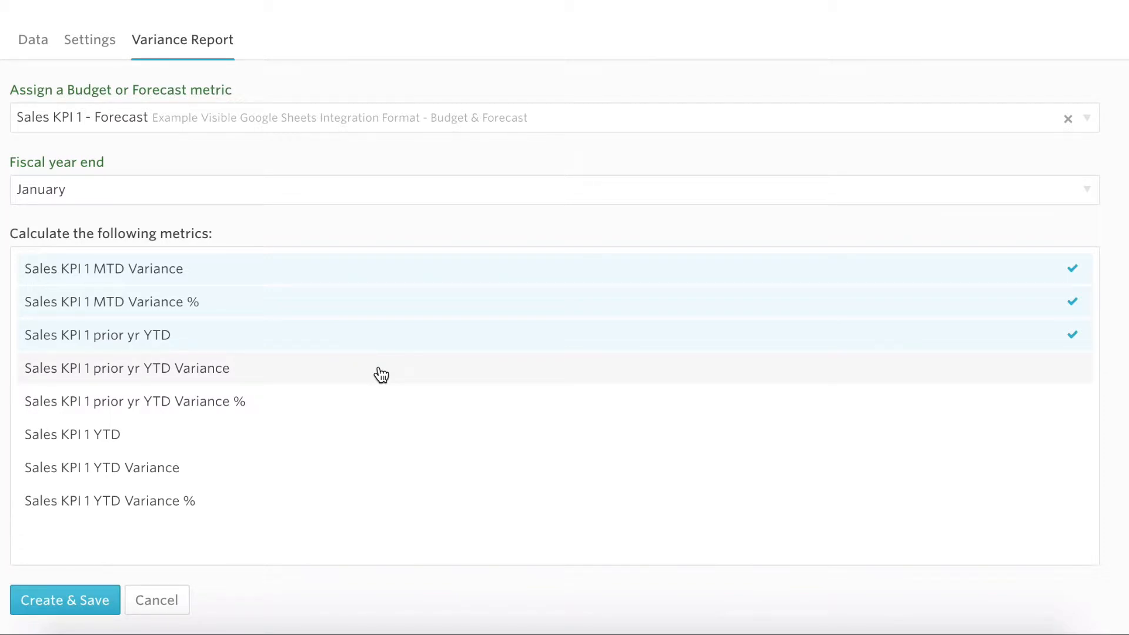
click(127, 368)
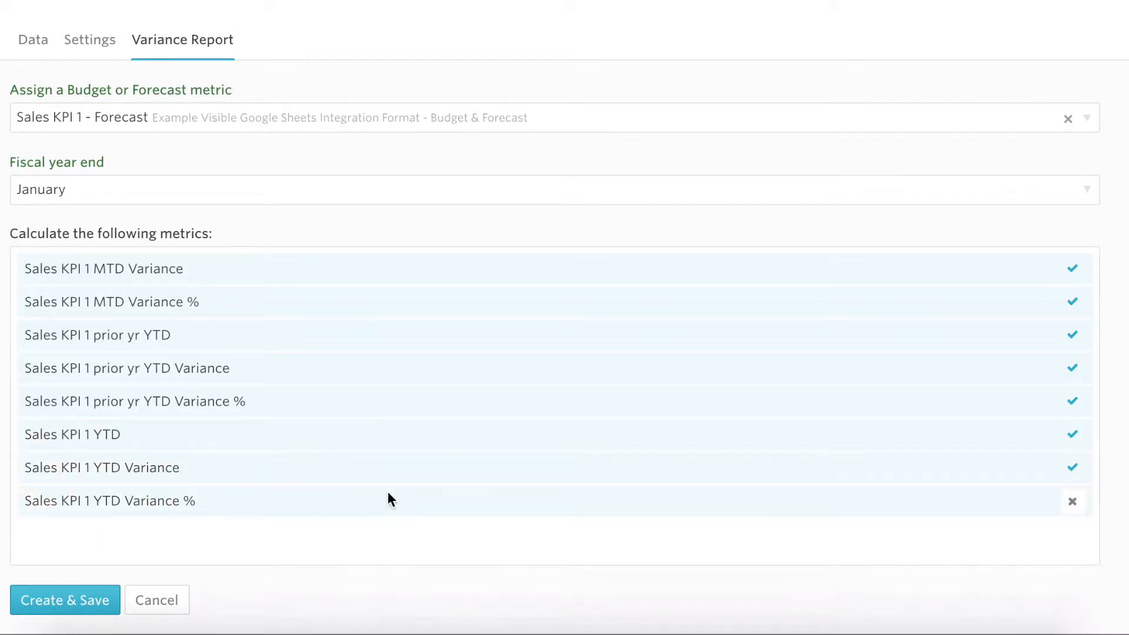
click(64, 600)
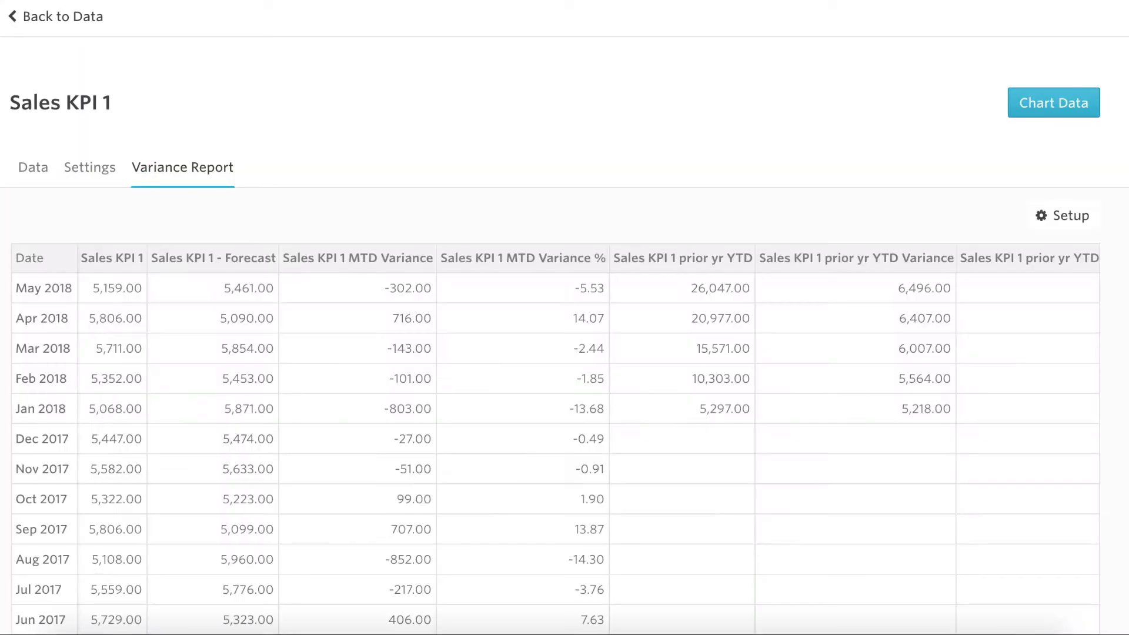
mouse_move(301, 305)
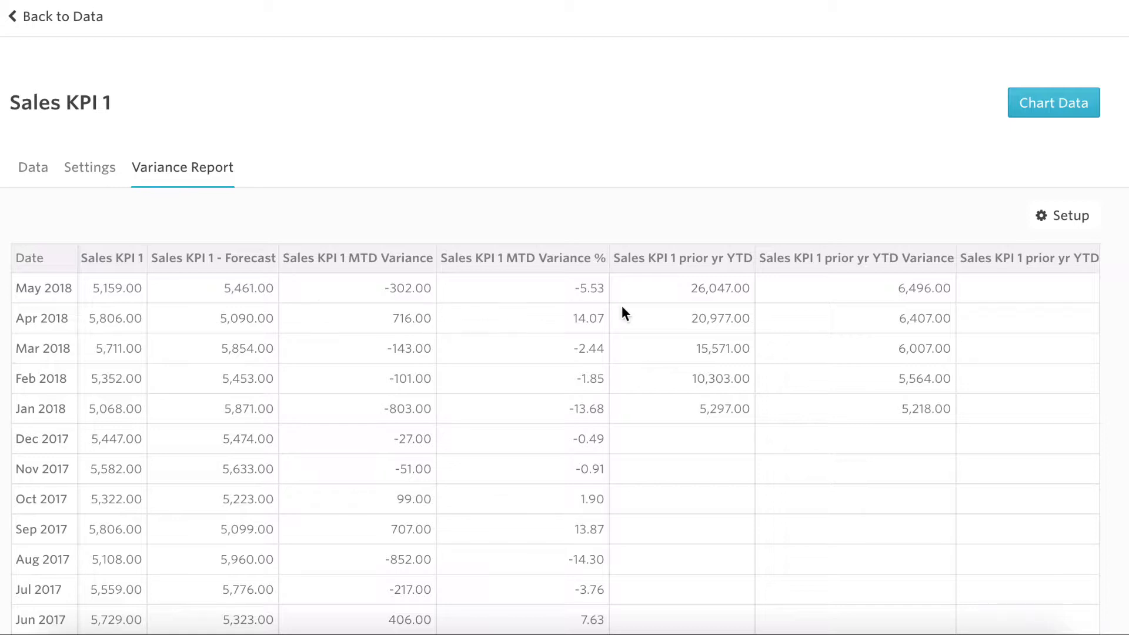
Scroll across the monthly Sales KPI 1 variance table, then go back to Data
scroll(right, 3)
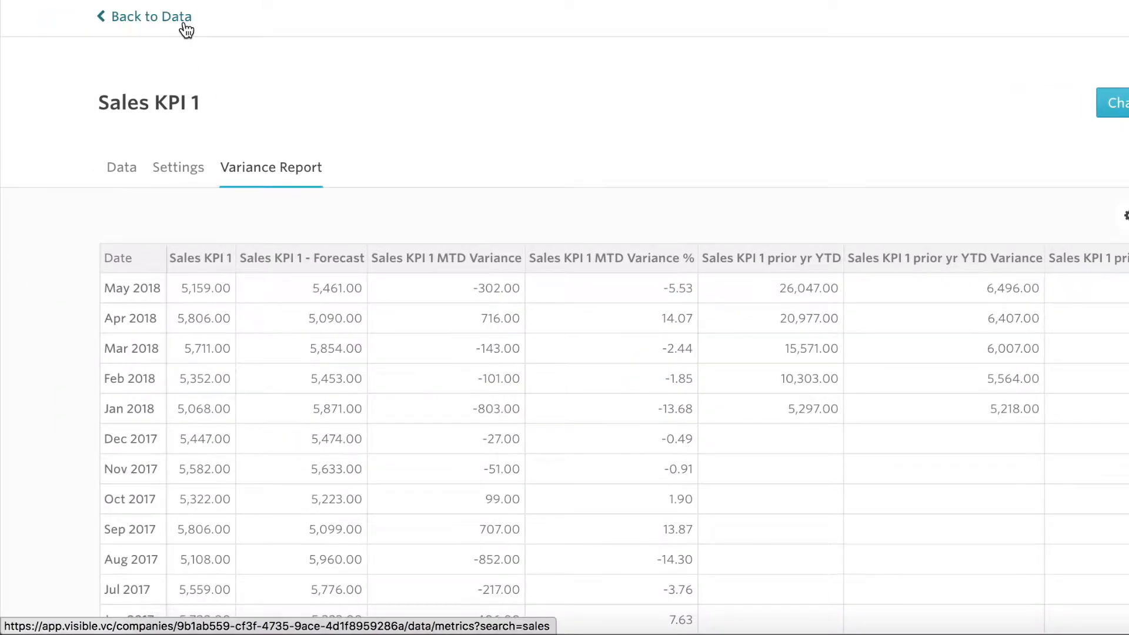
click(150, 16)
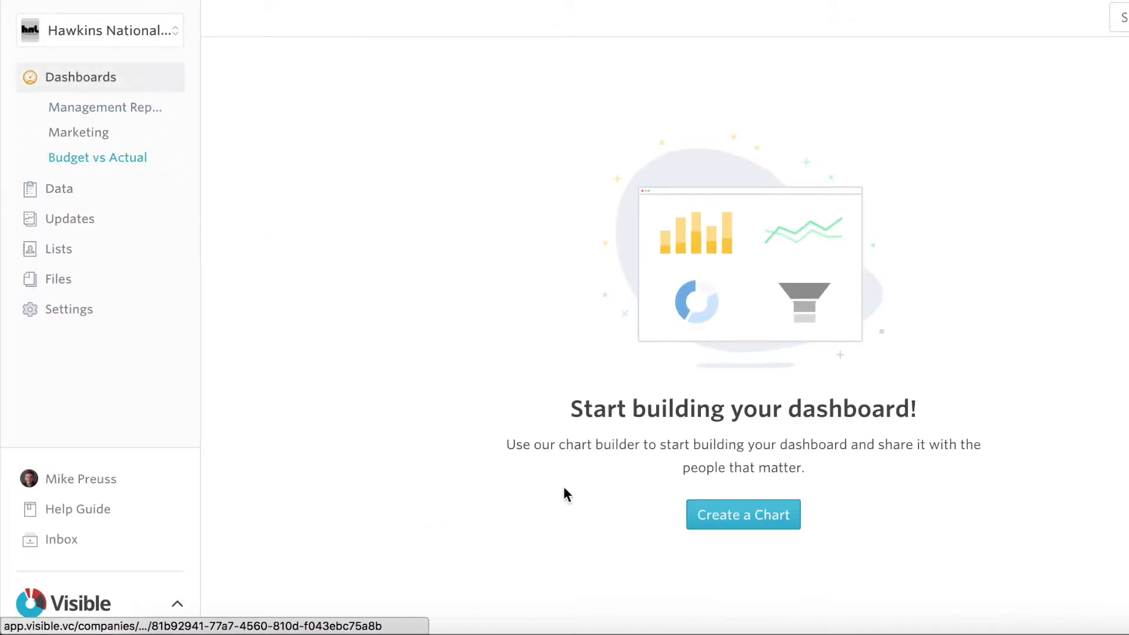
Create a Budget vs Actual chart plotting Sales KPI 1 MTD Variance %, found via 'sales kpi' search
click(742, 514)
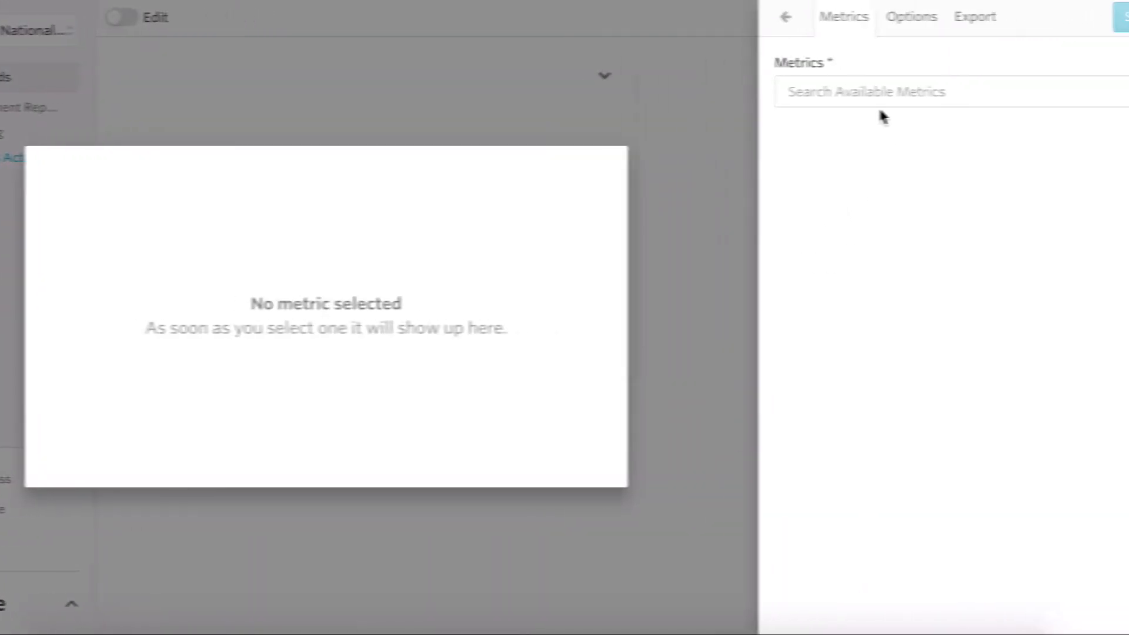
text(sales)
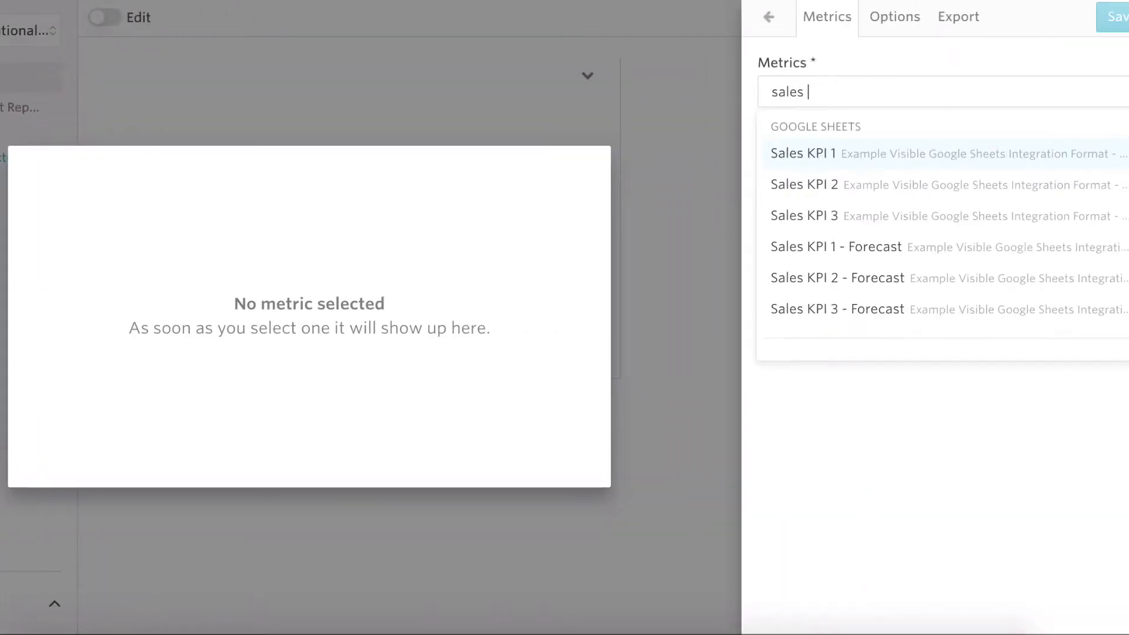
text(kpi)
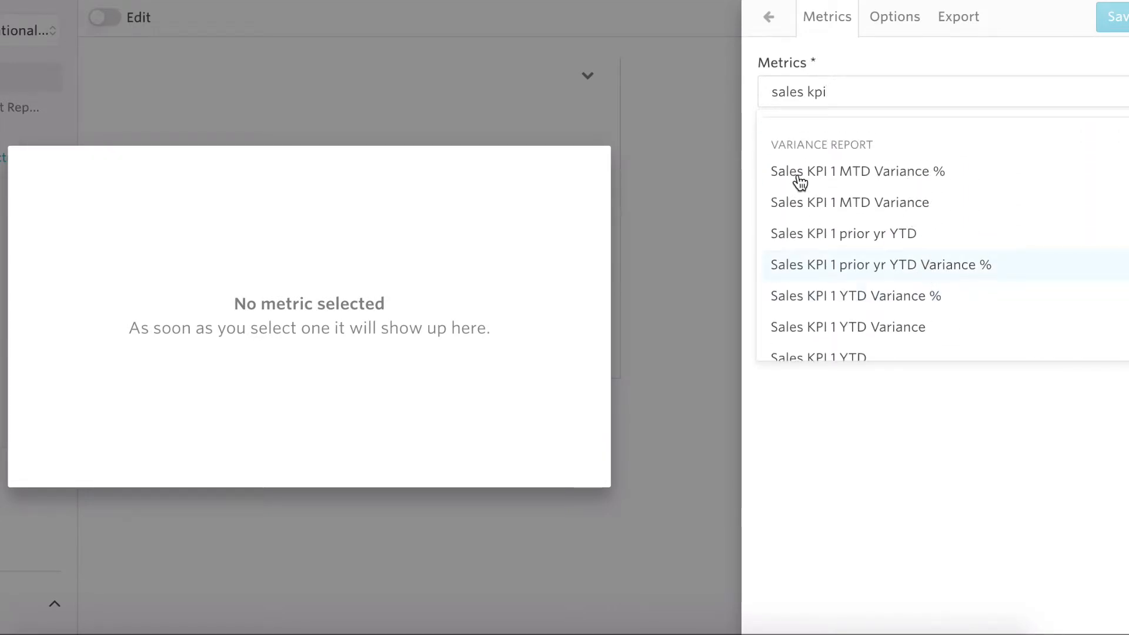
mouse_move(857, 171)
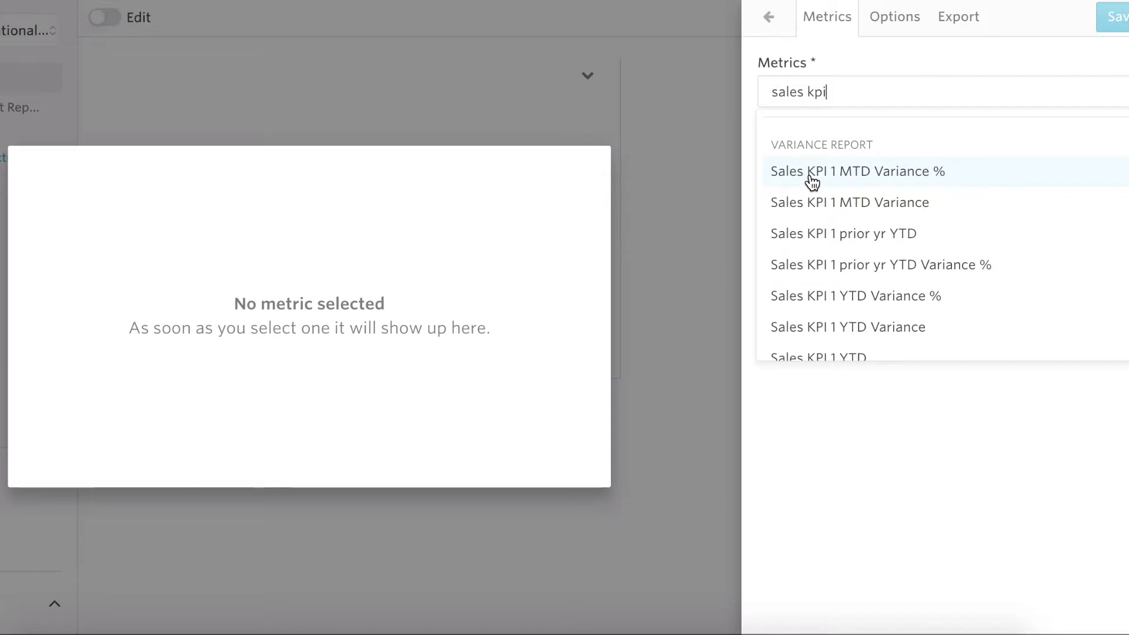
click(856, 171)
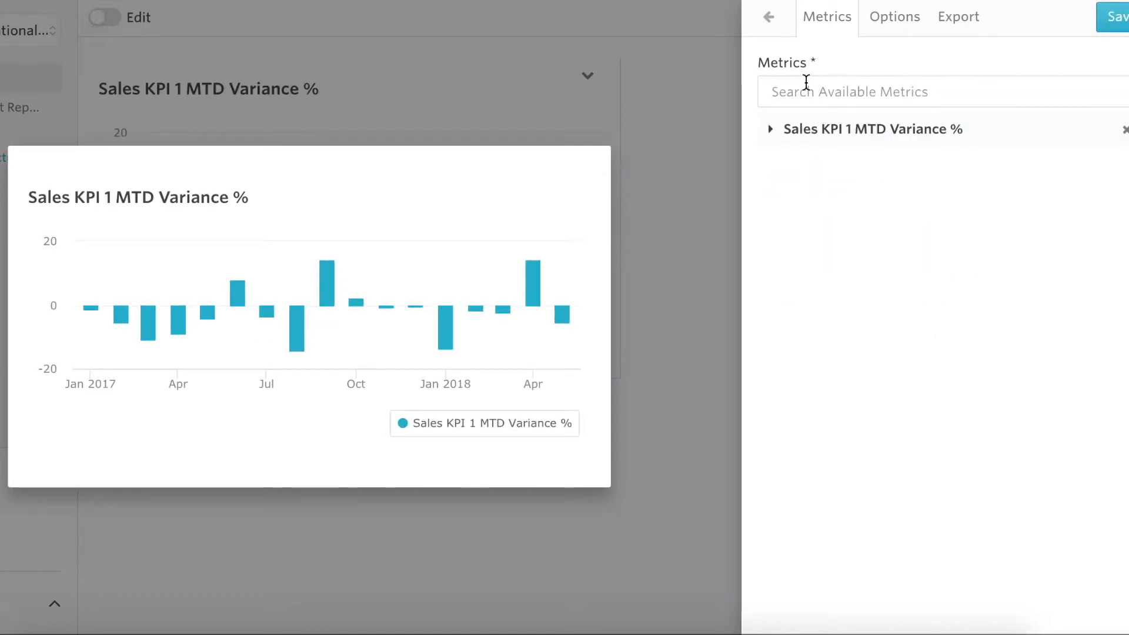
Search 'sales kpi' and add Sales KPI 1 MTD Variance from Variance Report as a second series
text(s)
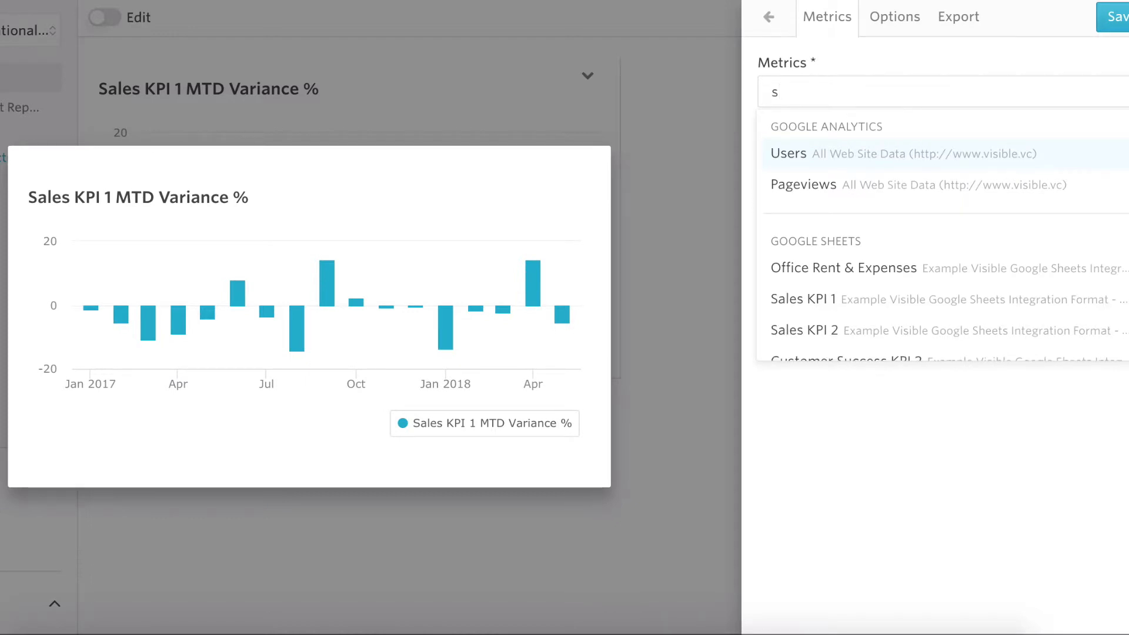
text(ales kpi)
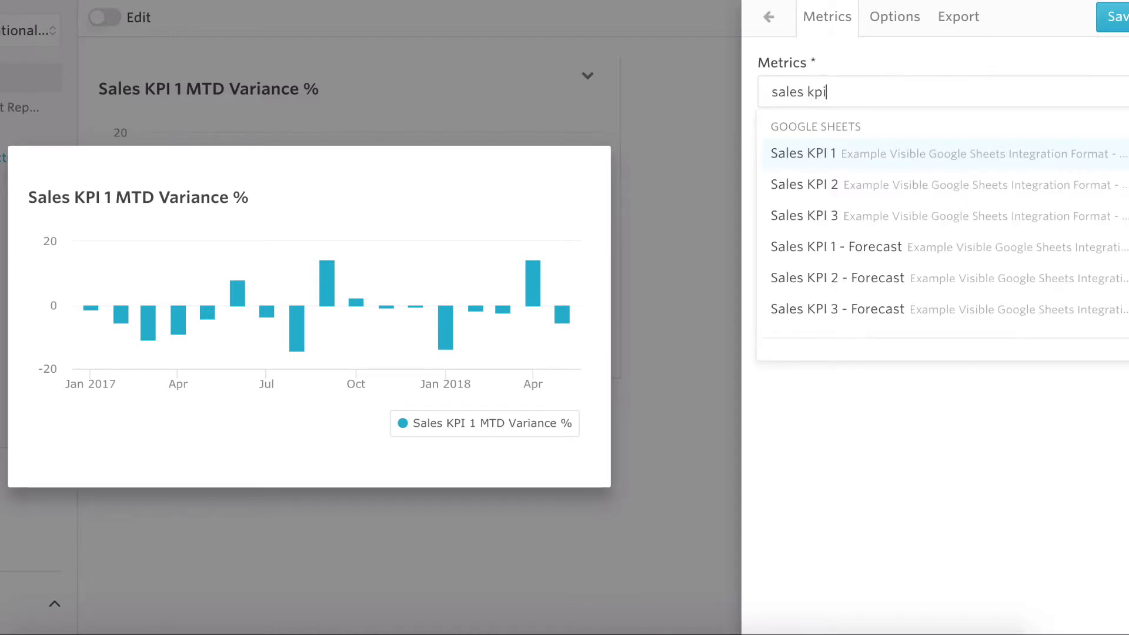
scroll(down, 3)
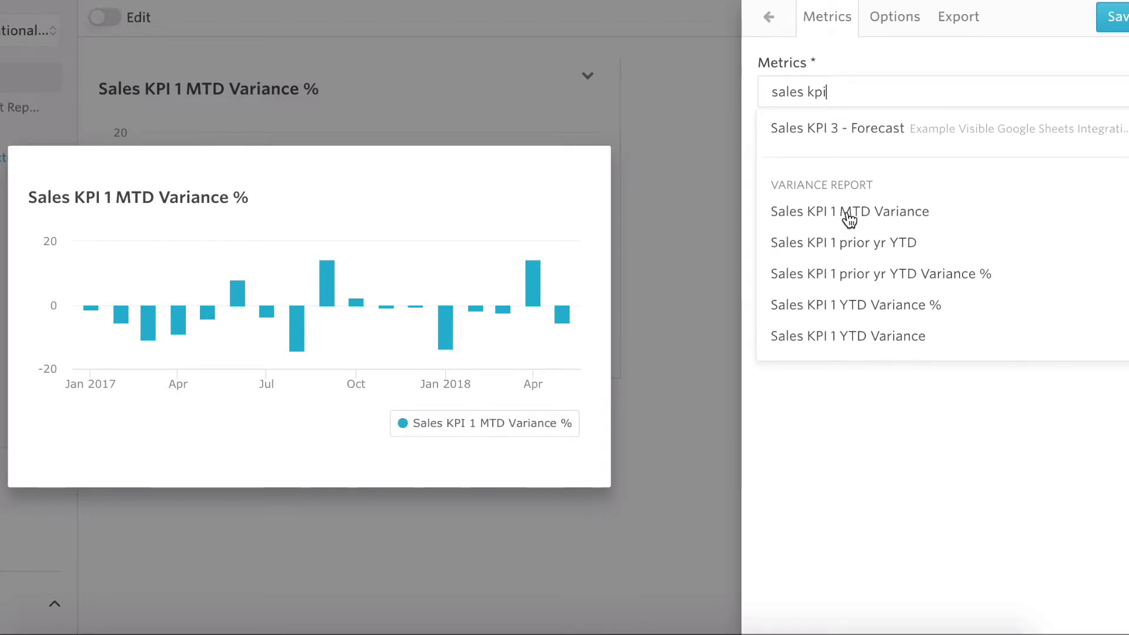
click(850, 211)
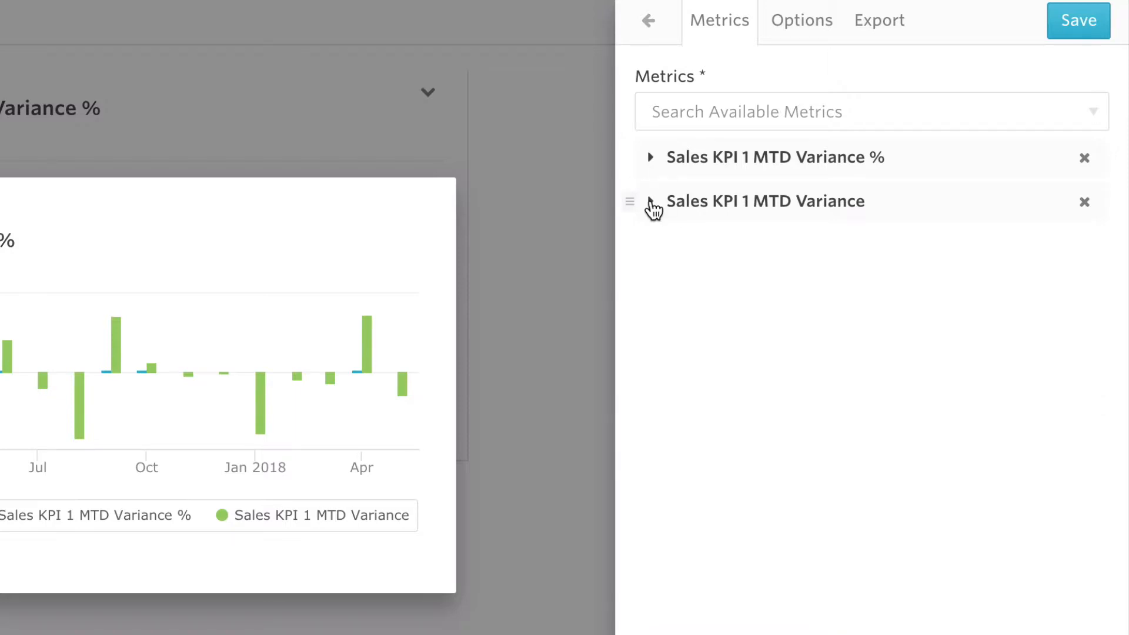
drag(652, 201, 652, 157)
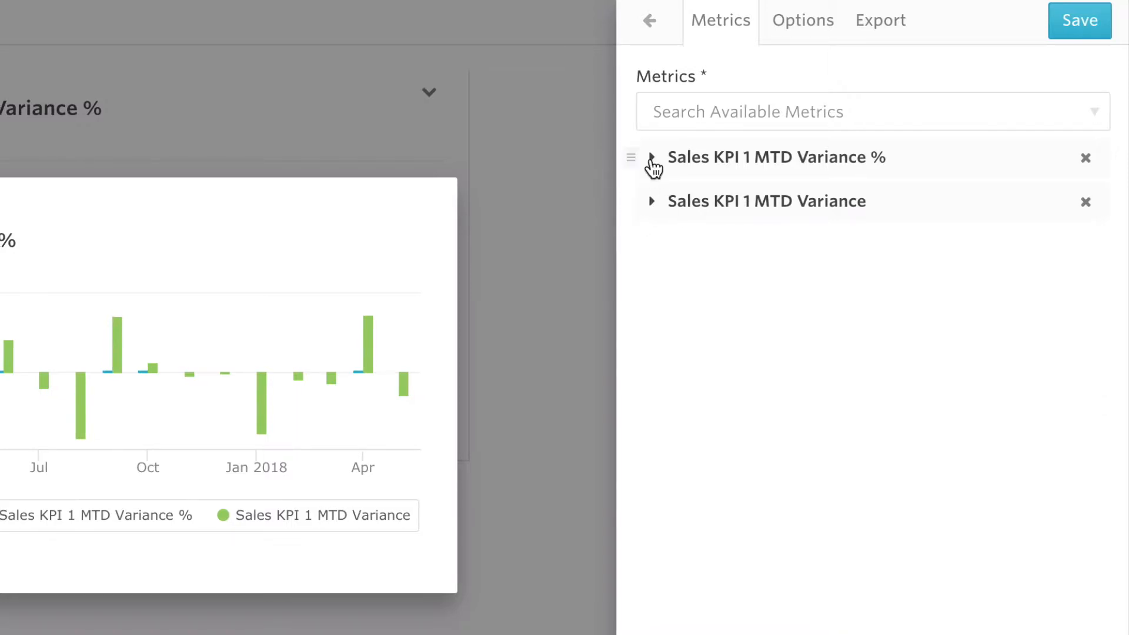
Put MTD Variance % on a separate y-axis as a dashed line and colour MTD Variance bars black
click(652, 157)
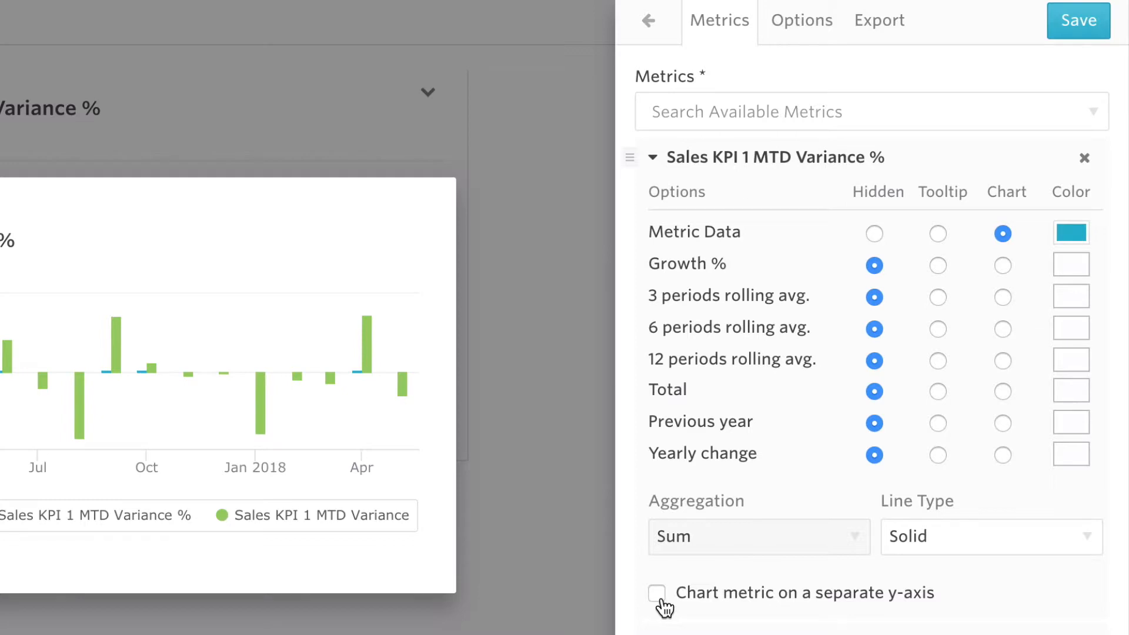
click(656, 594)
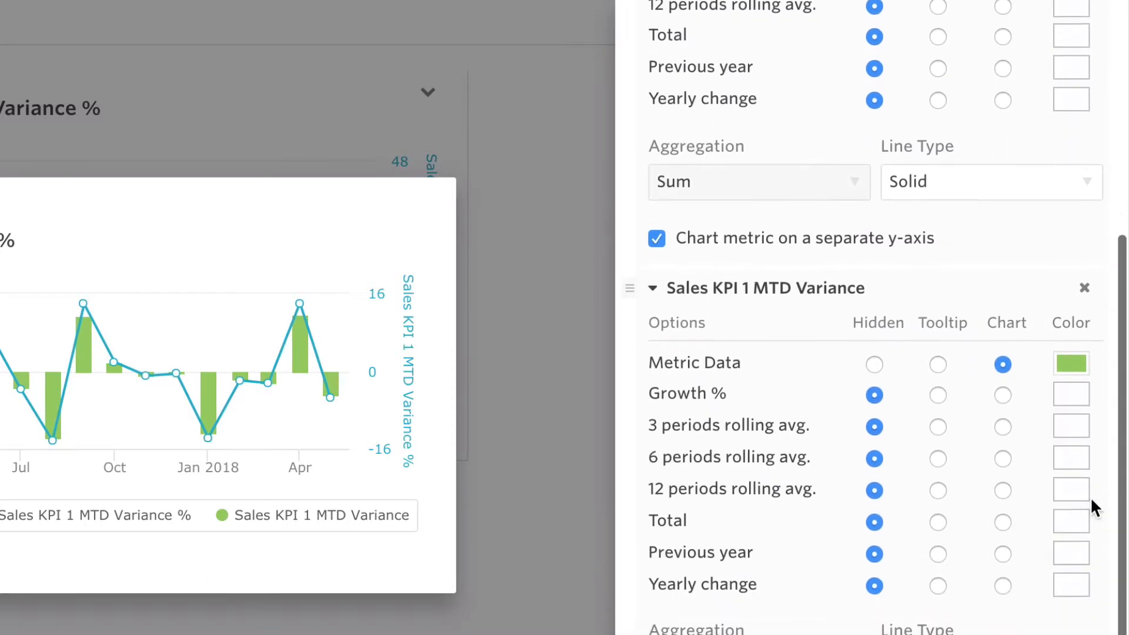
click(1071, 364)
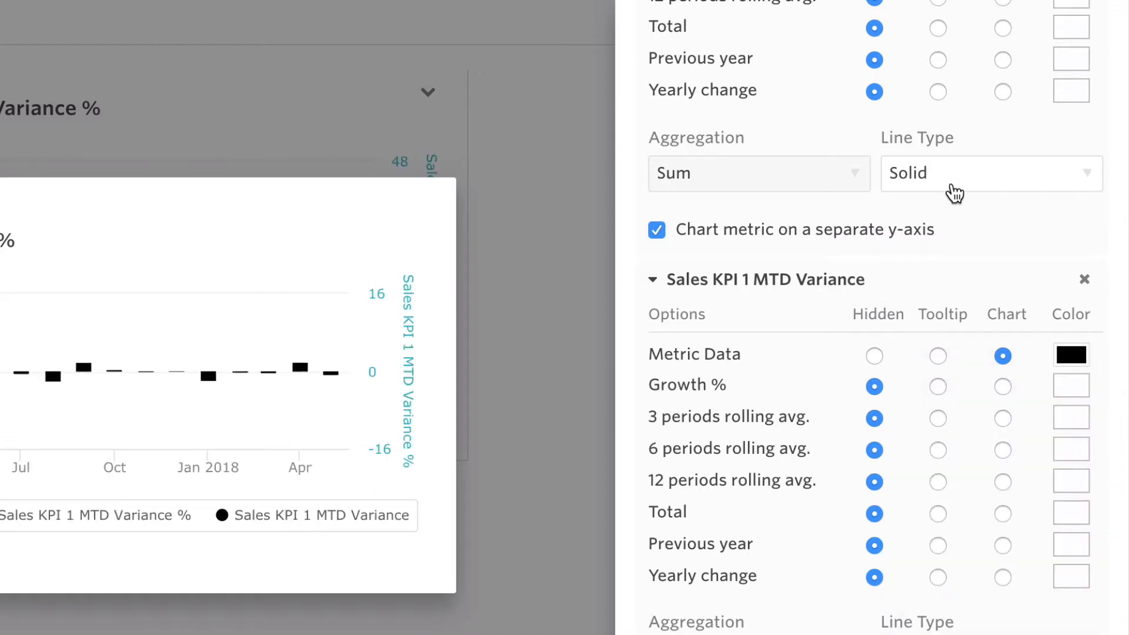
click(989, 173)
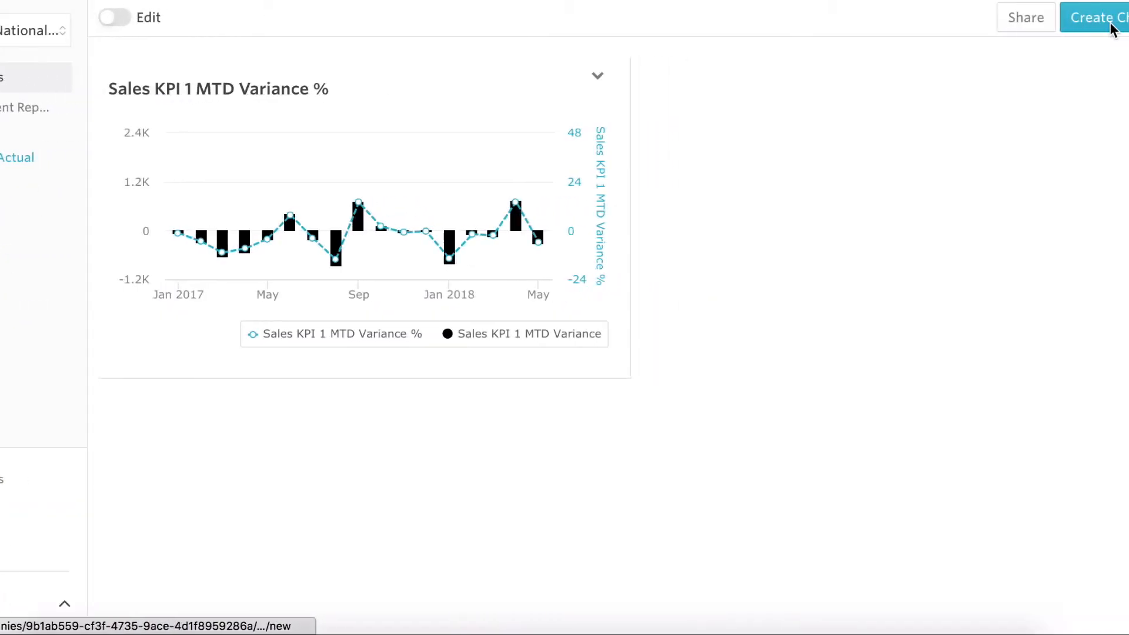
Build a new chart with Sales KPI 1 YTD and Sales KPI 1 prior yr YTD, both found by searching 'sales'
click(1097, 17)
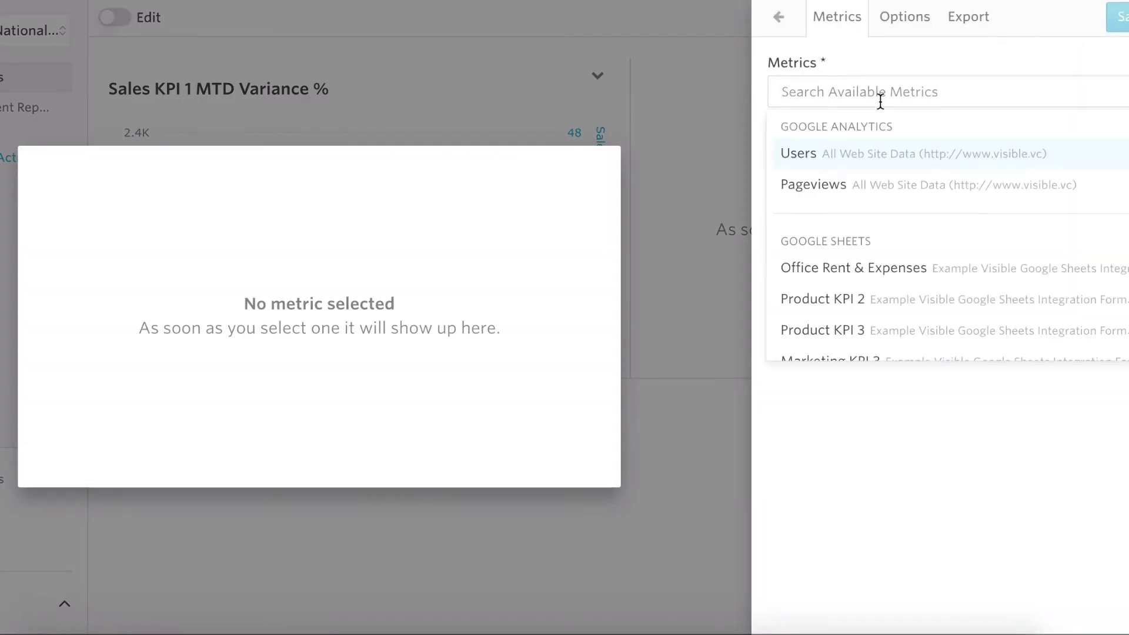
text(sales)
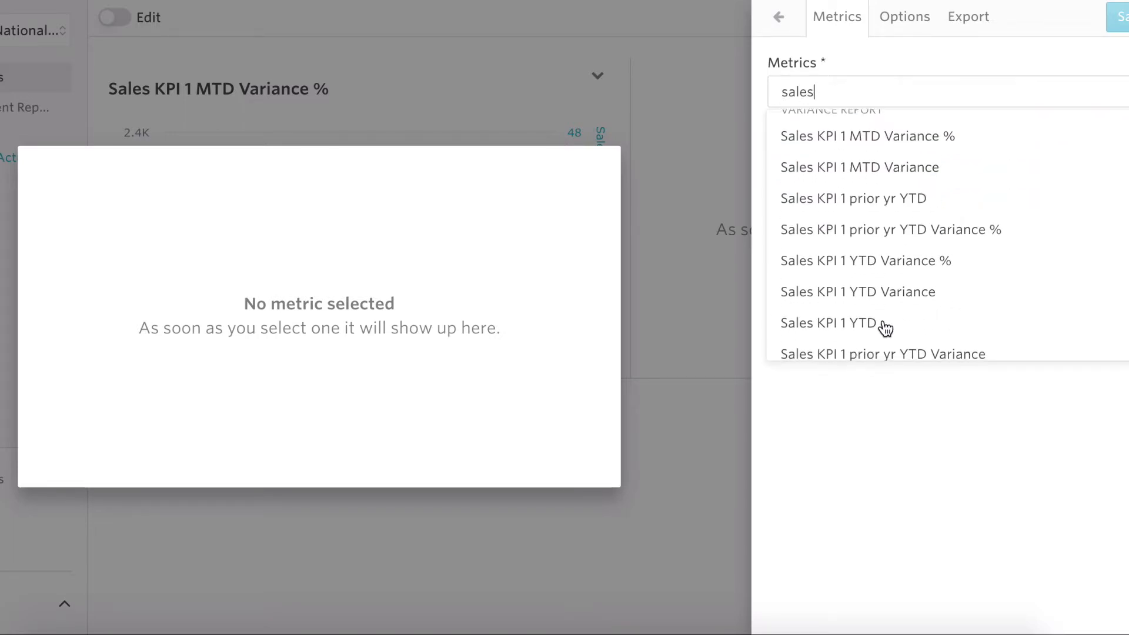
click(828, 323)
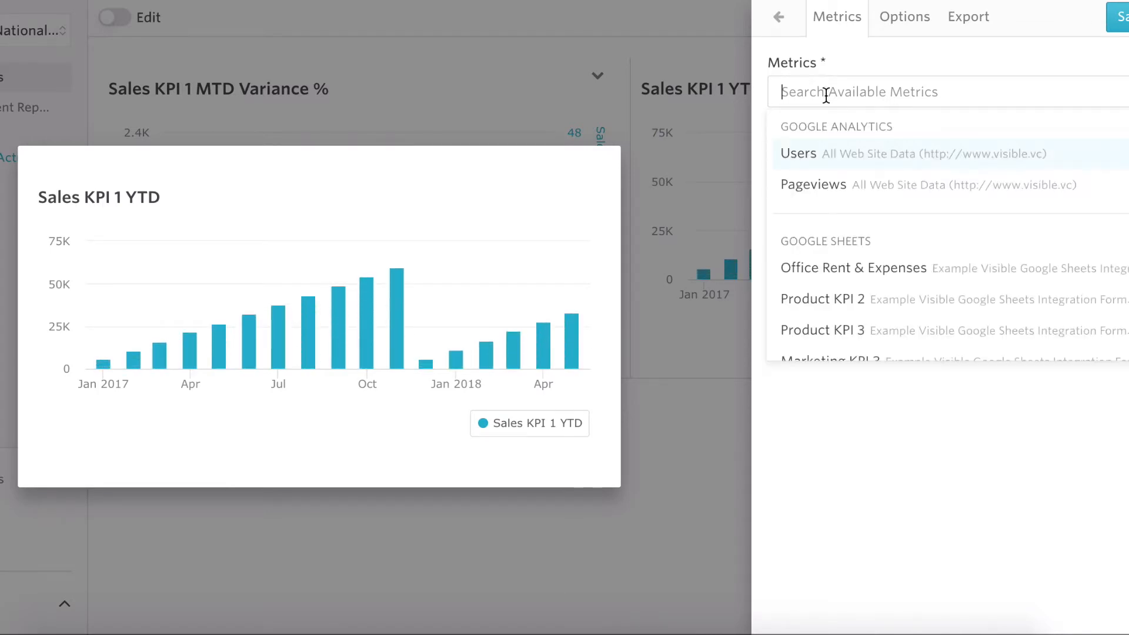
text(sales)
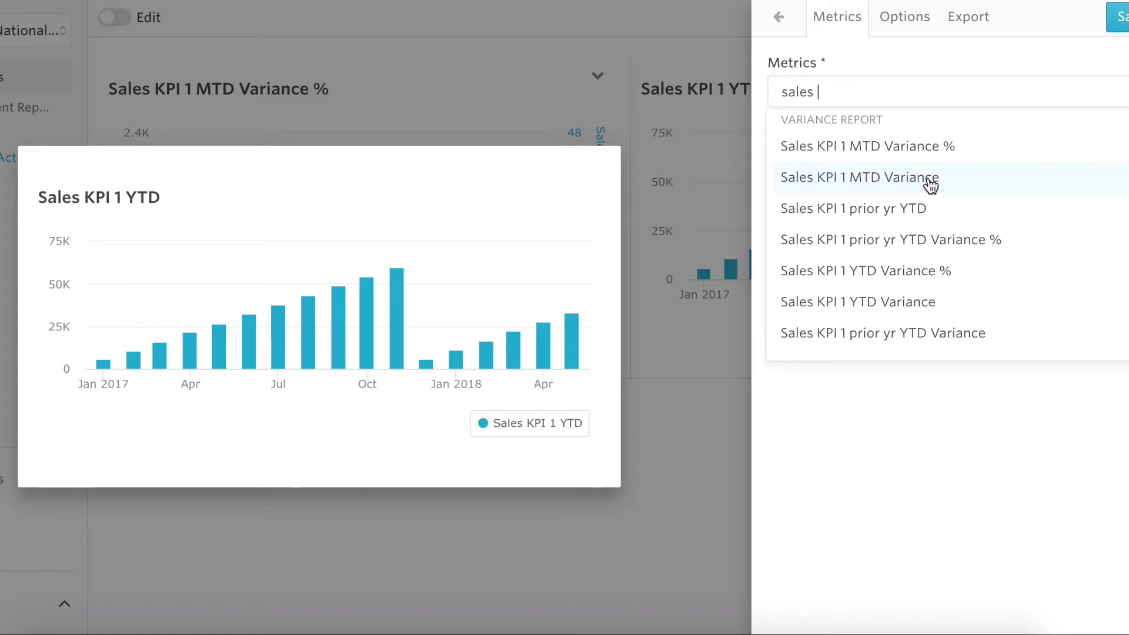
mouse_move(985, 190)
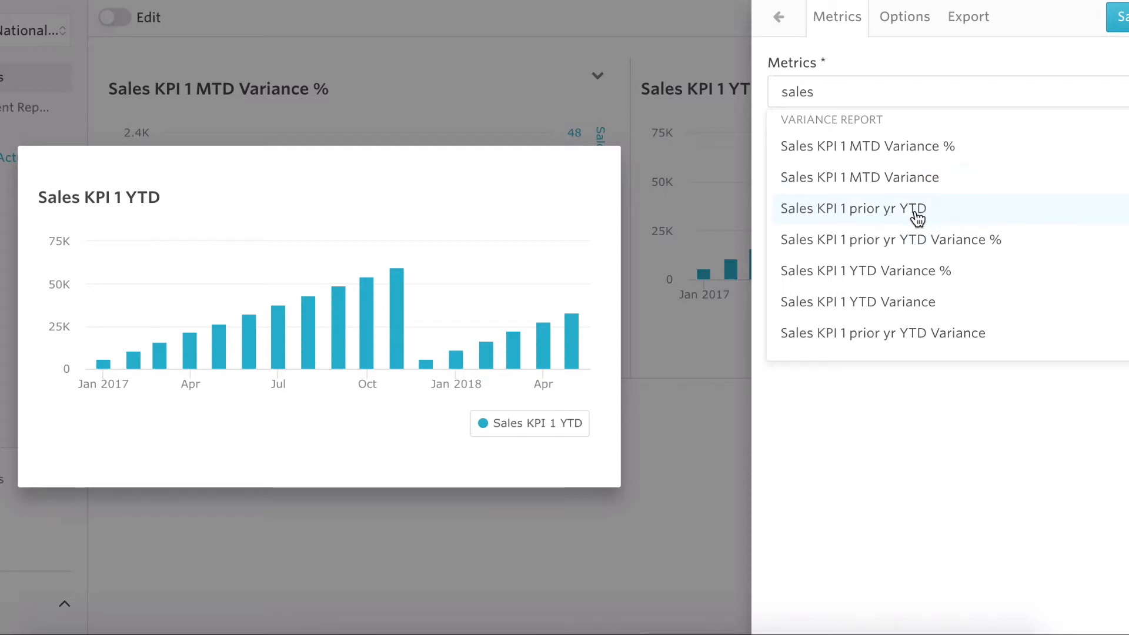
click(853, 209)
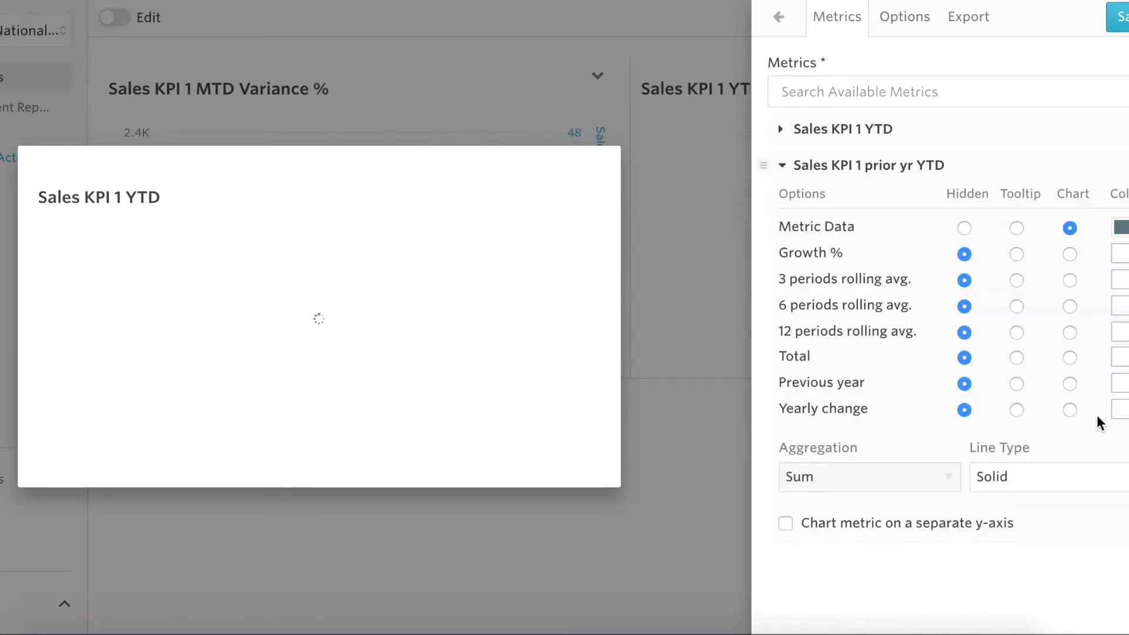
Set the prior yr YTD series line type to Dashed and bring up the chart Options settings
click(1122, 228)
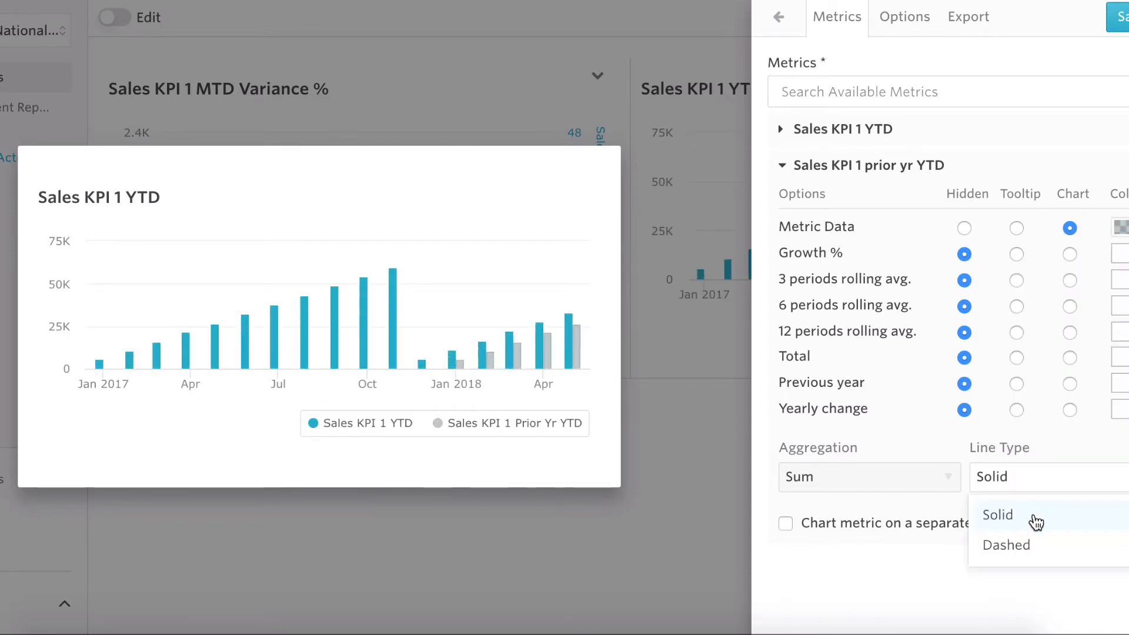
click(1007, 545)
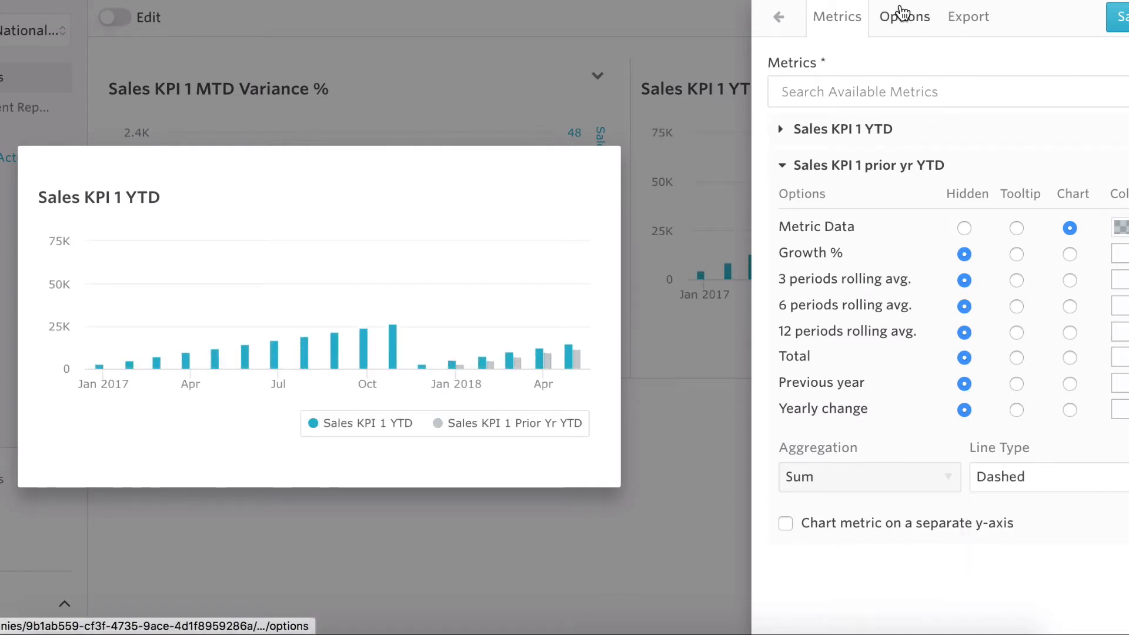
click(905, 16)
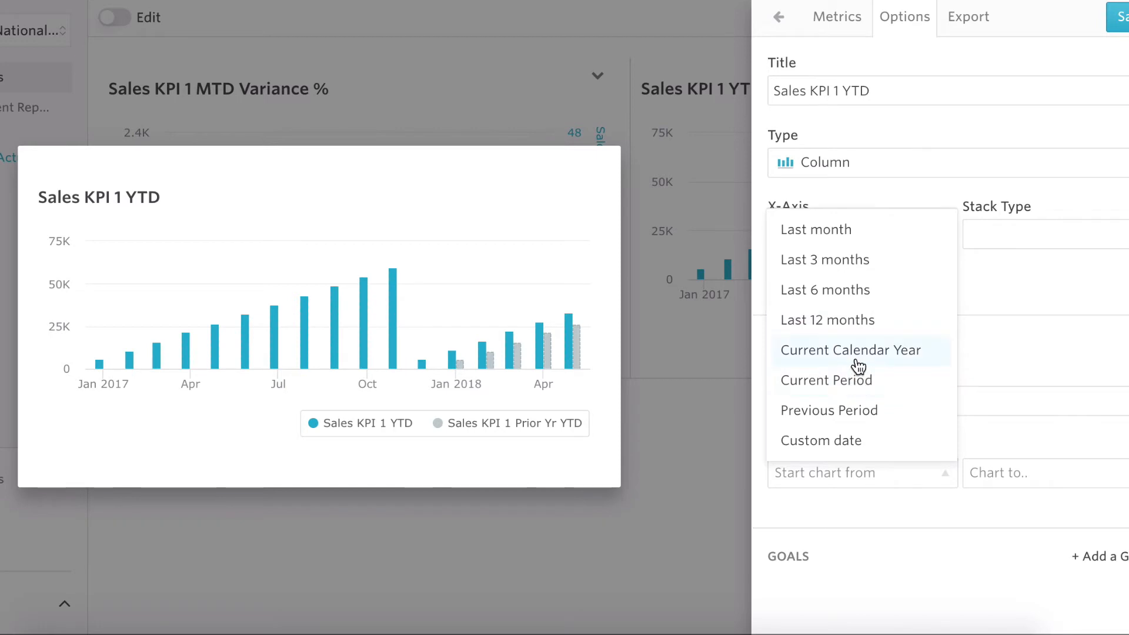
Restrict the YTD chart to Current Calendar Year (Jan–May 2018), then return to its metrics
click(851, 350)
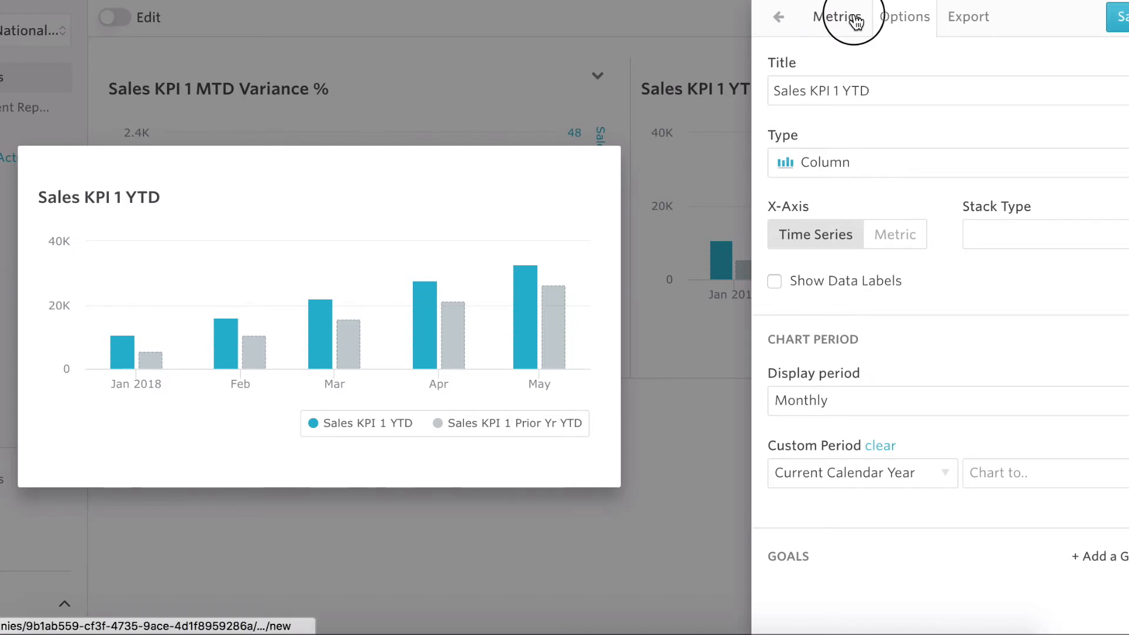
click(837, 17)
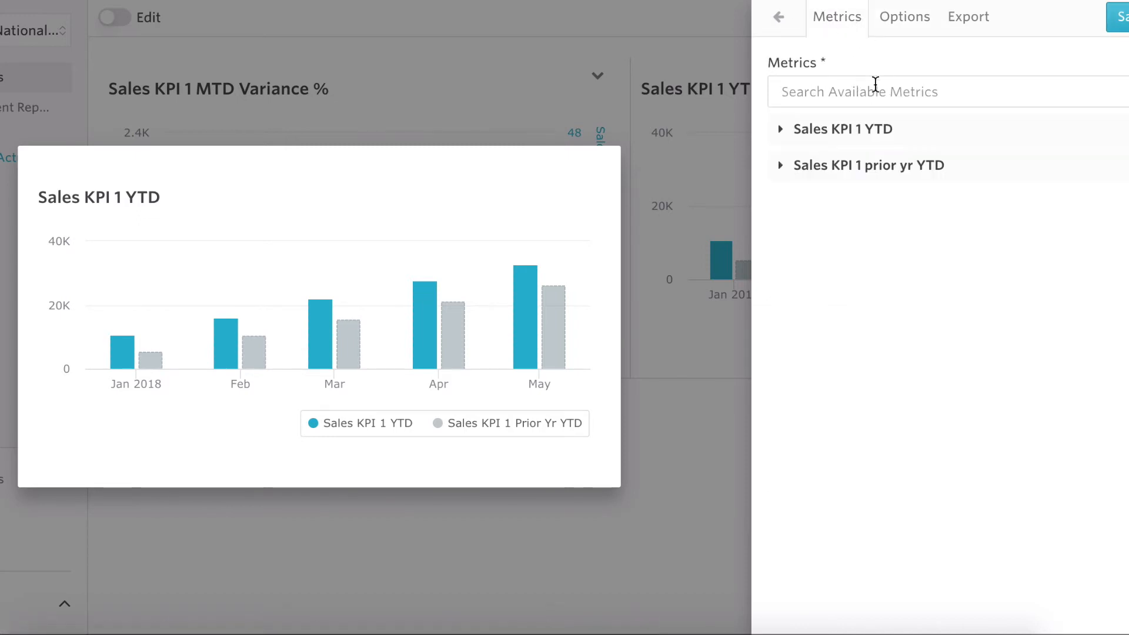
Add Sales KPI 1 prior yr YTD Variance % to the chart on a separate y-axis
text(prior)
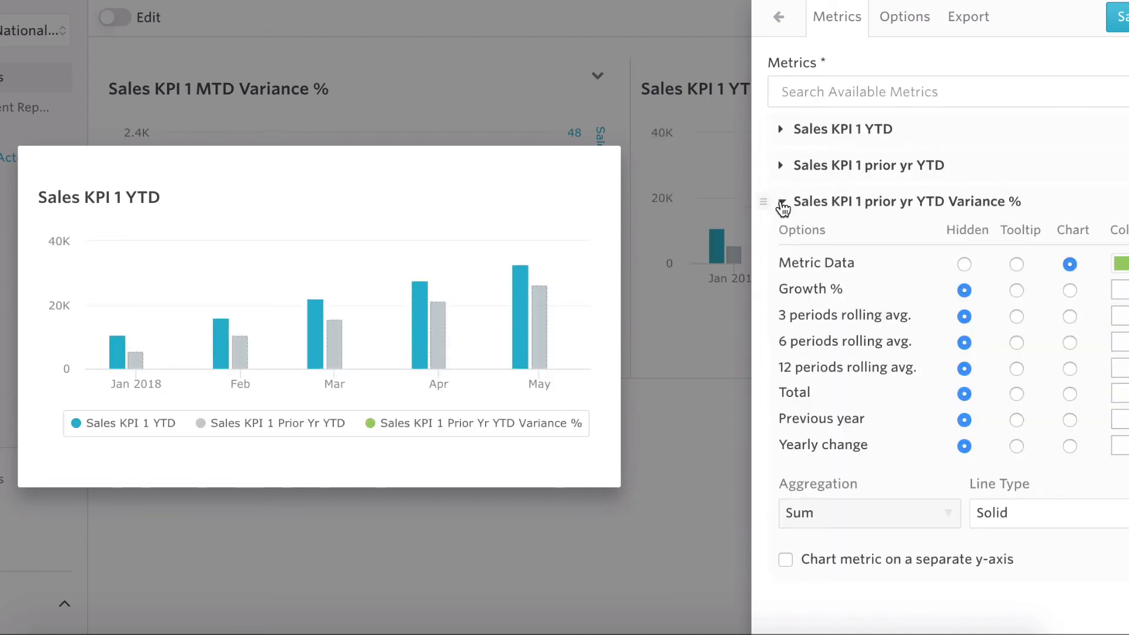
click(785, 558)
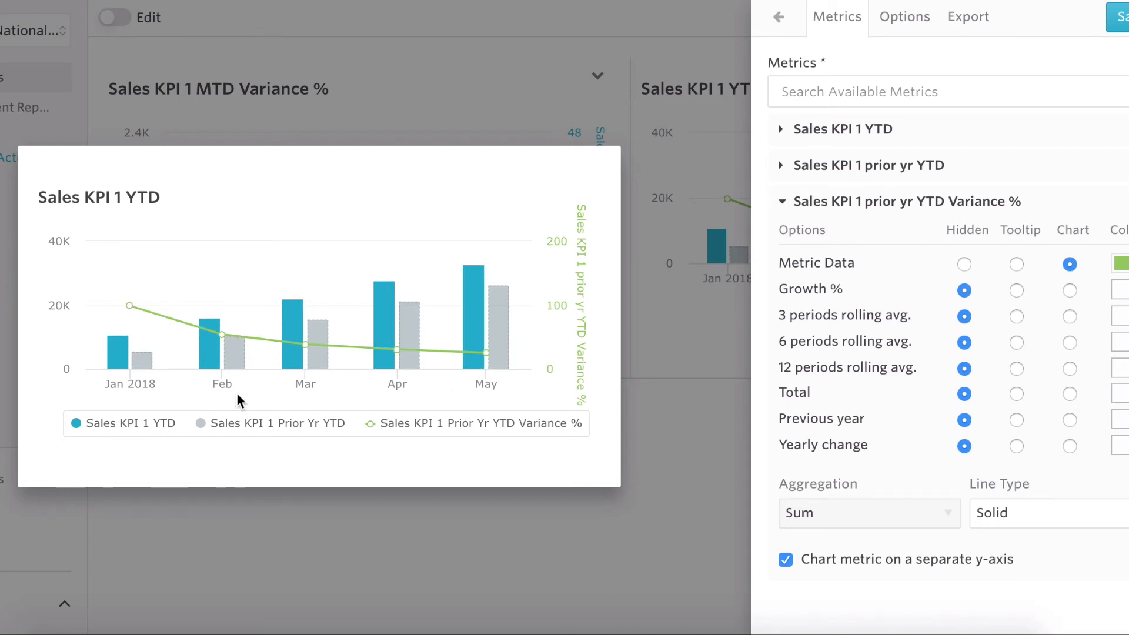
mouse_move(222, 334)
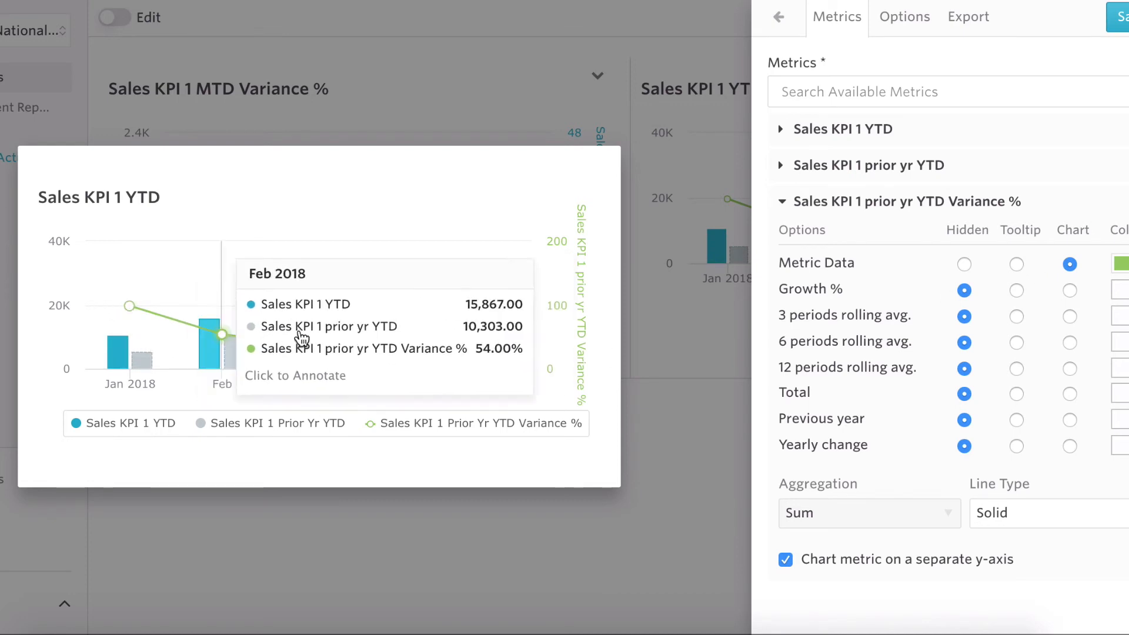